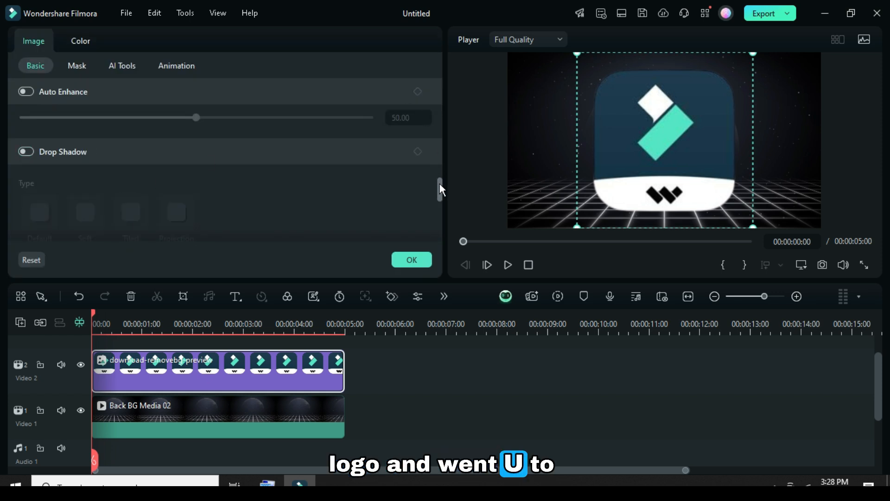
Scale the logo clip to 60% on both X and Y in Basic transform
click(367, 139)
text(60)
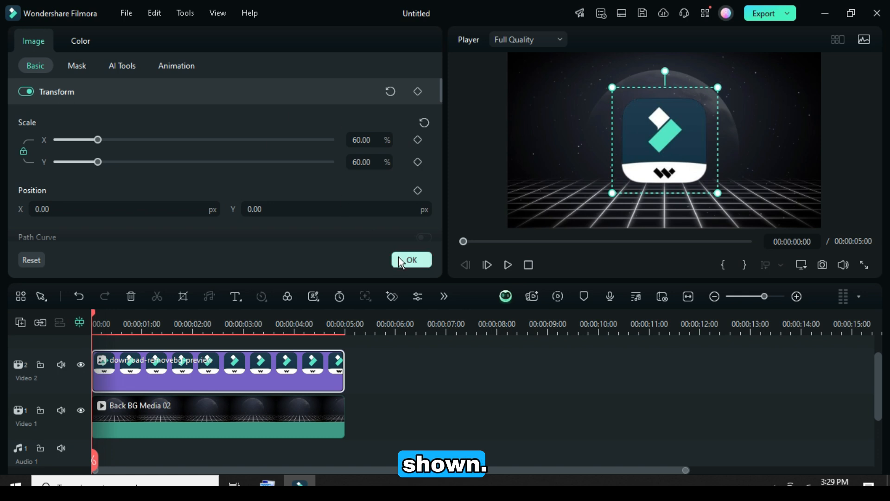
scroll(down, 3)
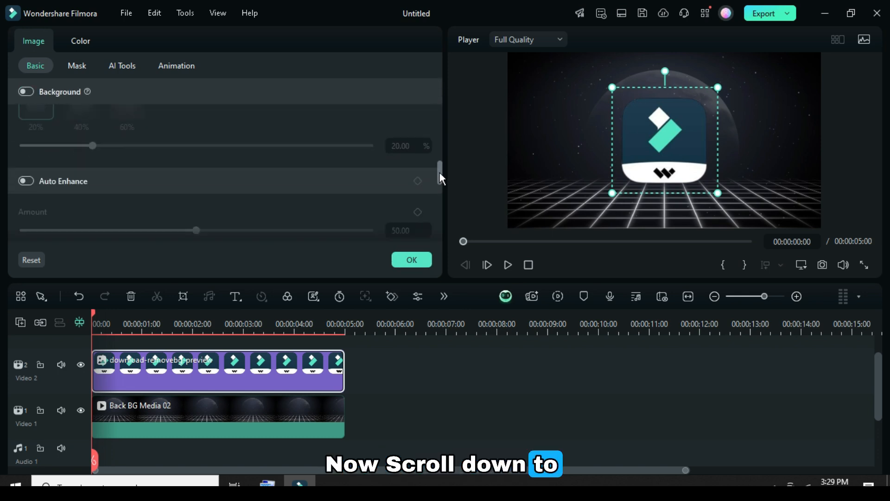
Scroll through the logo's Basic properties before closing the settings panel
scroll(down, 3)
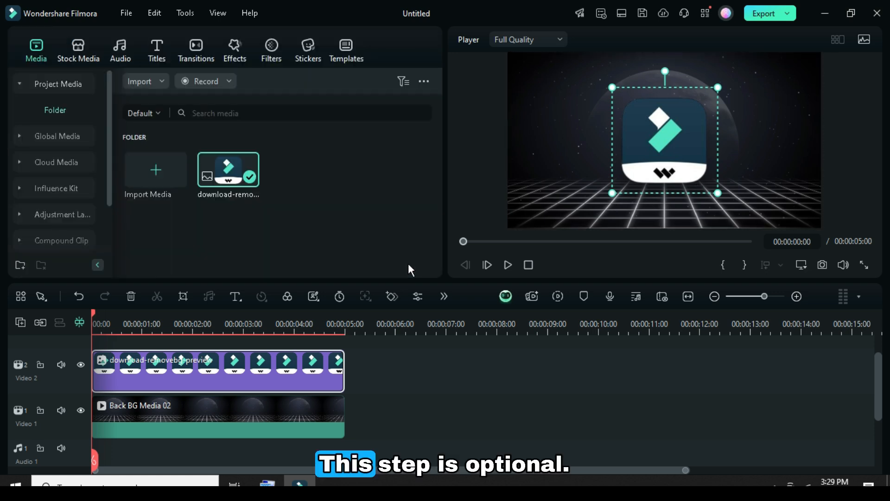
click(233, 50)
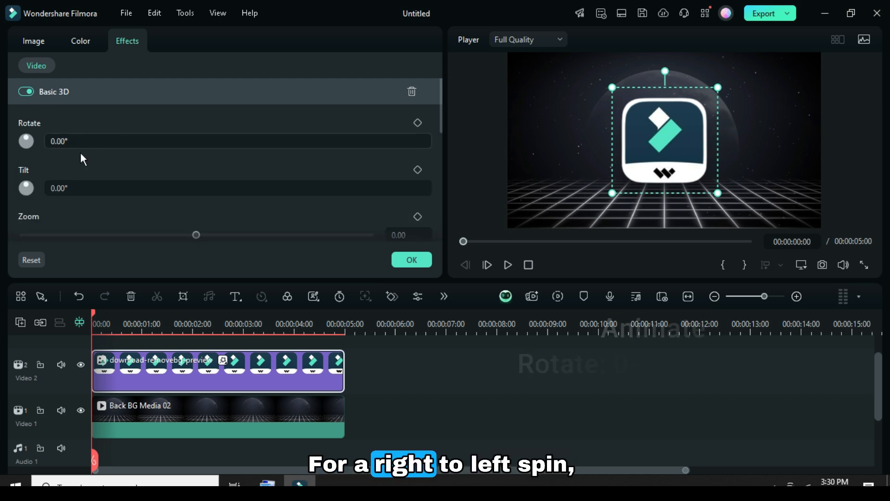
Keyframe Basic 3D Rotate at 0° at clip start and 1080° at the end
click(418, 122)
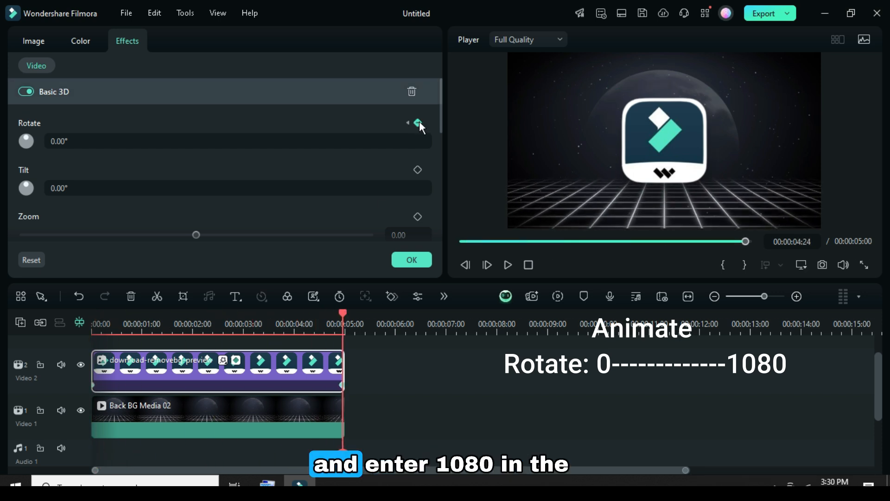
text(1080)
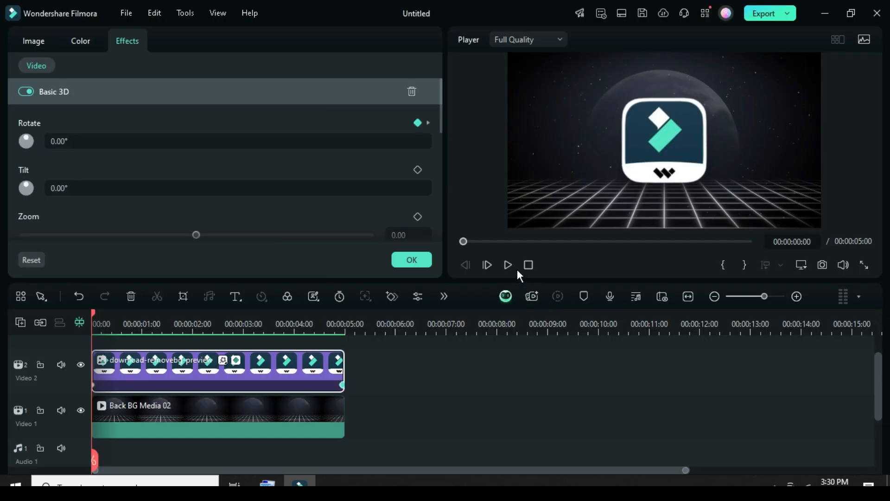
click(507, 265)
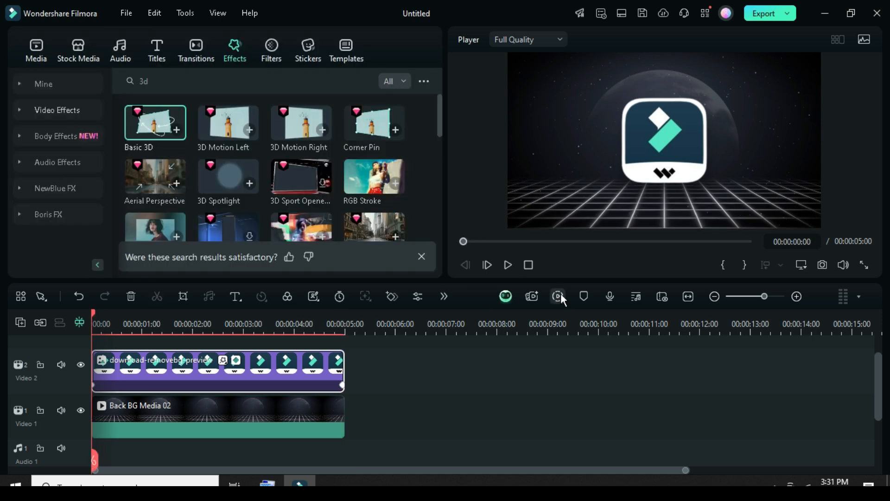
Play the clip from the start to preview the logo's 1080° spin
click(507, 265)
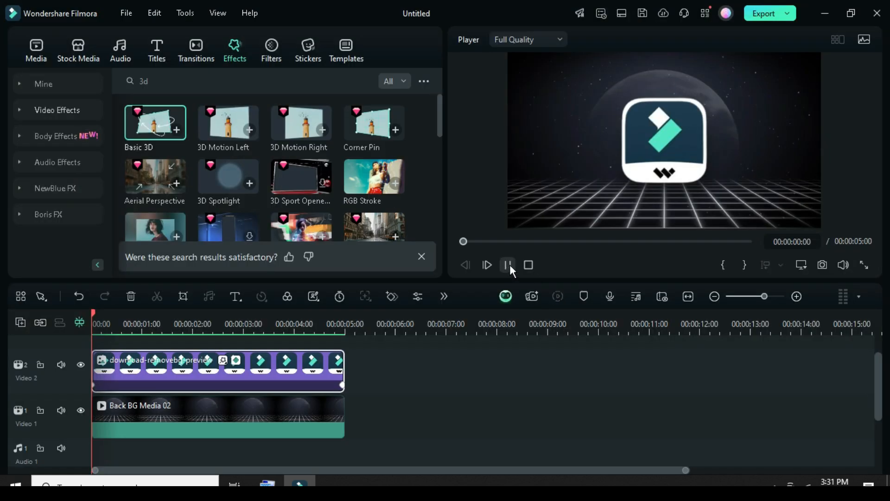
click(487, 266)
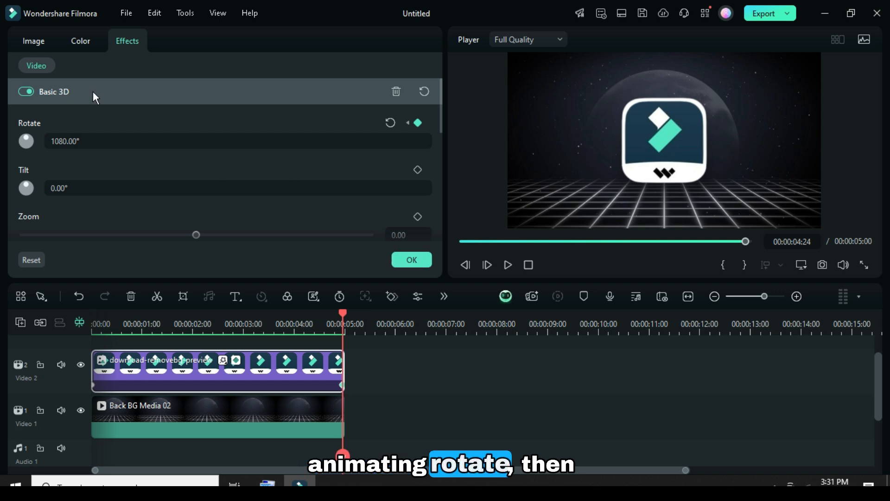
Shrink the logo to about a quarter size and move it to the top-left corner
click(33, 40)
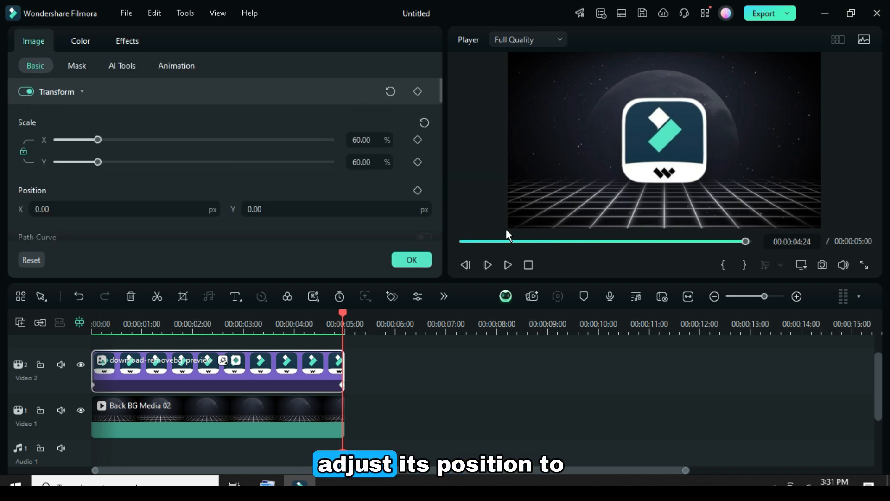
drag(665, 142, 597, 106)
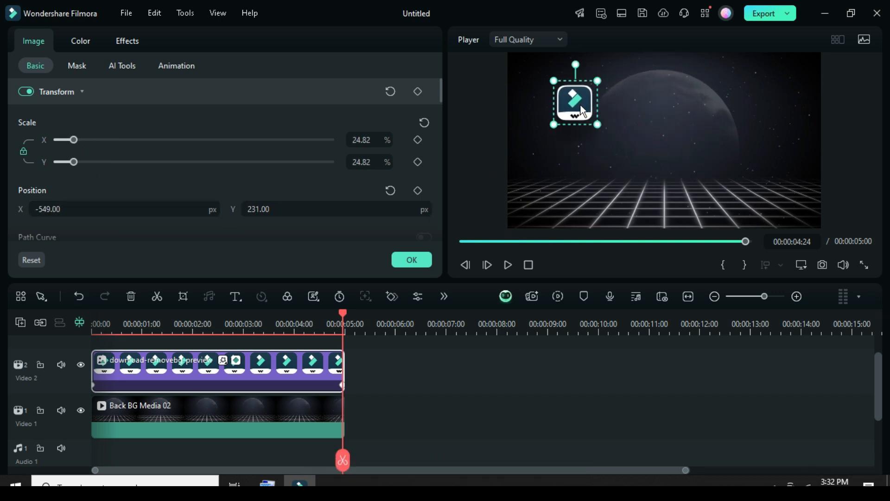
drag(574, 102, 532, 76)
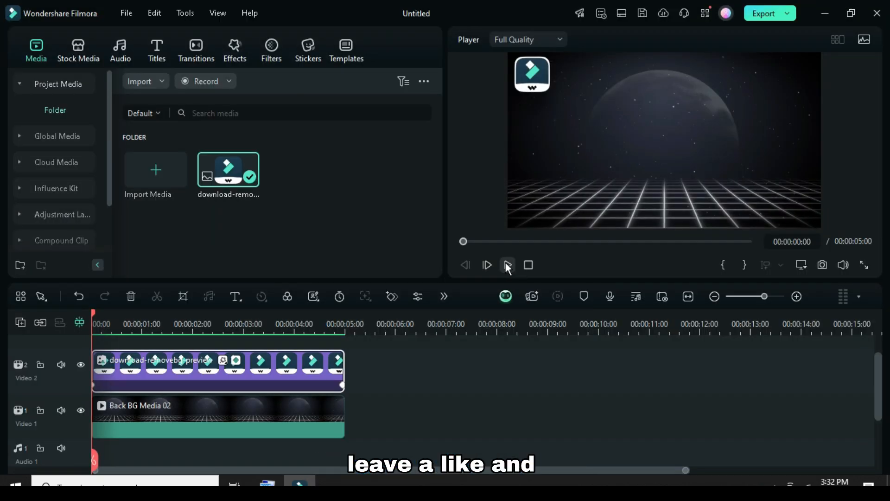
Play the final clip showing the small spinning logo over the grid
click(507, 265)
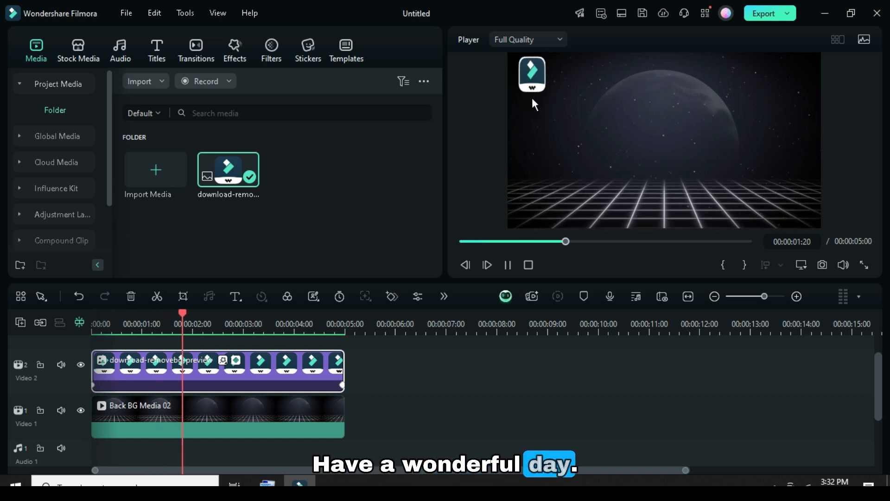